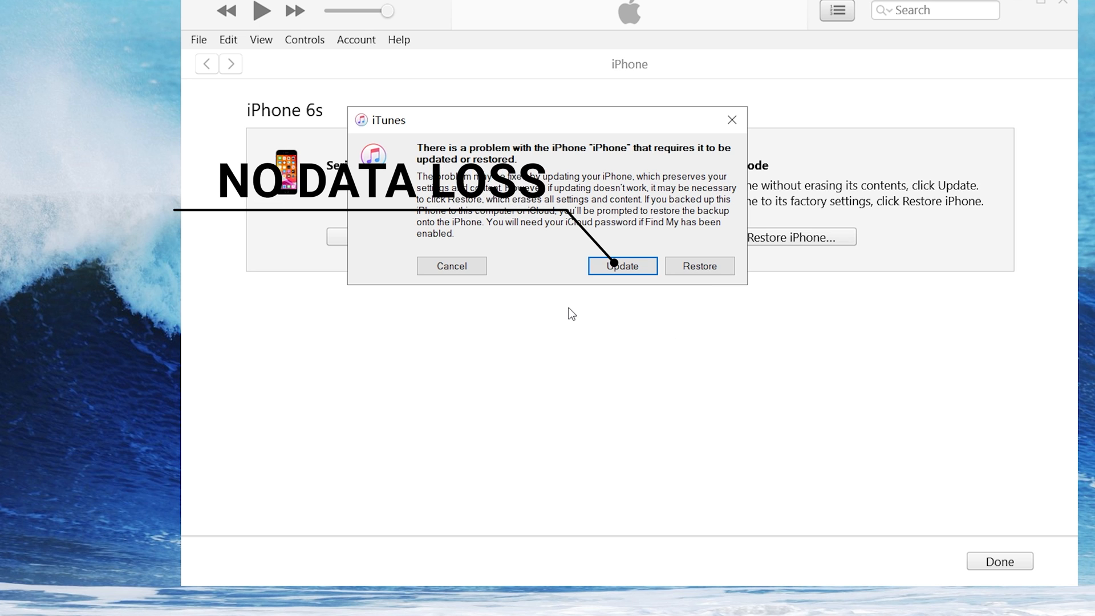
Update the iPhone 6s to iOS 14.5.1 without erasing its data.
click(621, 266)
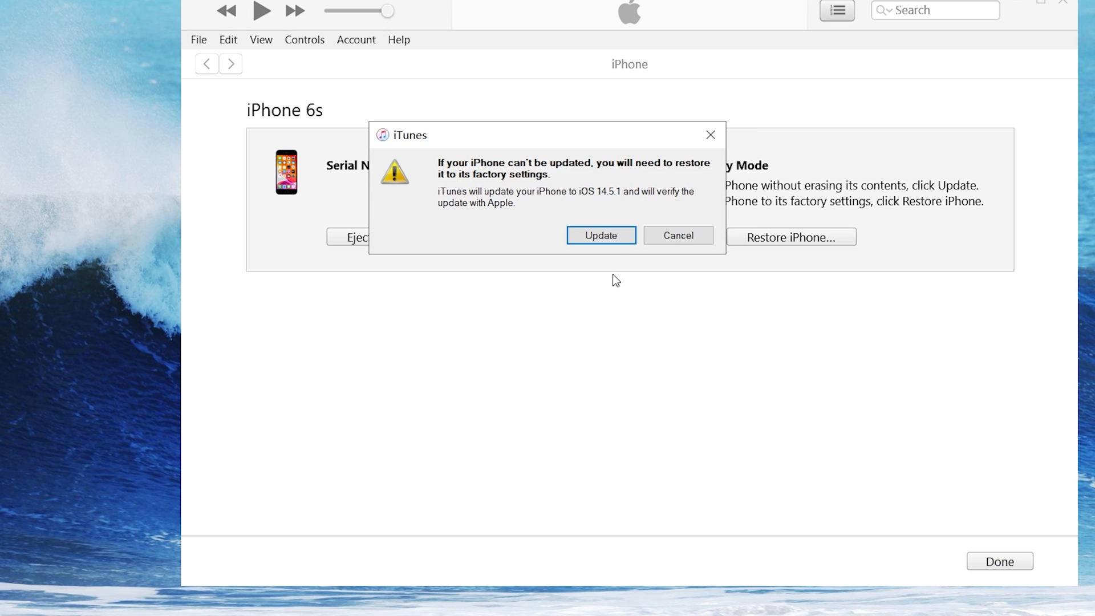
click(600, 235)
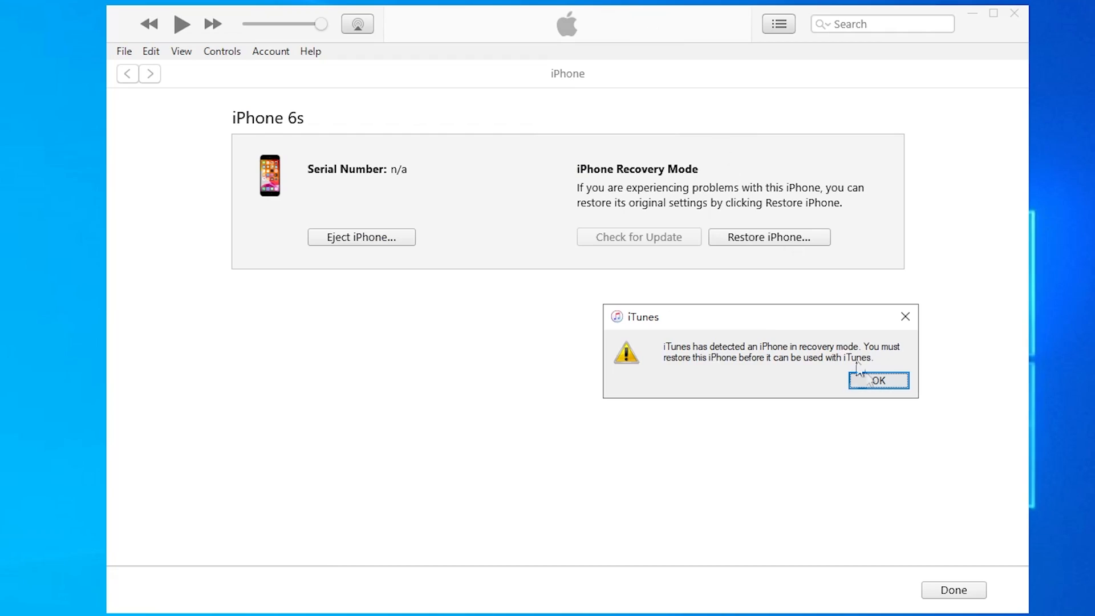
Dismiss the recovery mode alert and confirm Restore and Update to factory settings.
click(879, 380)
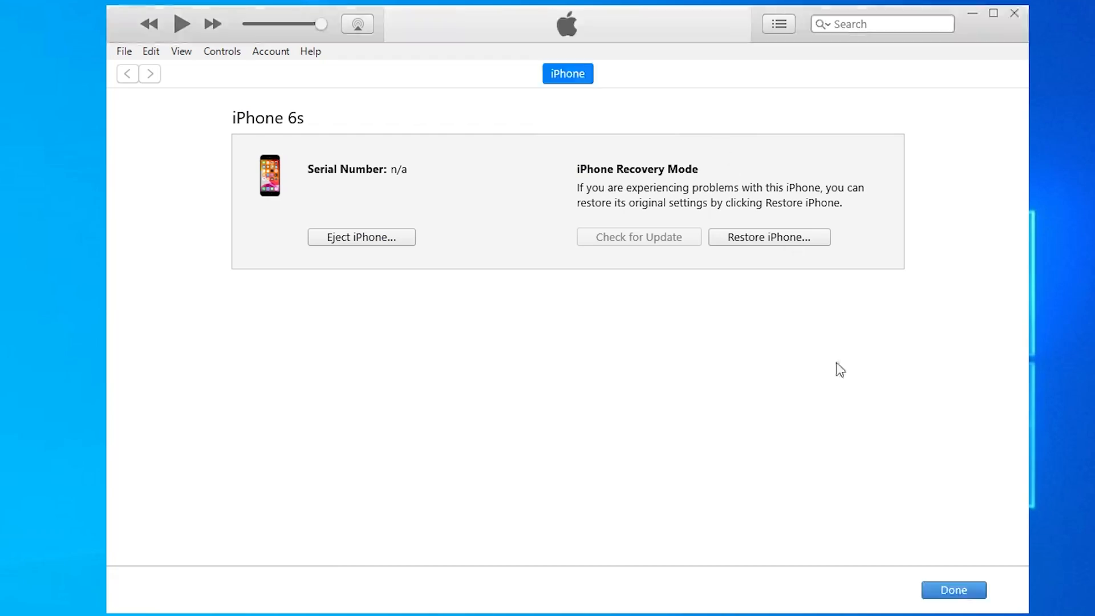
click(767, 237)
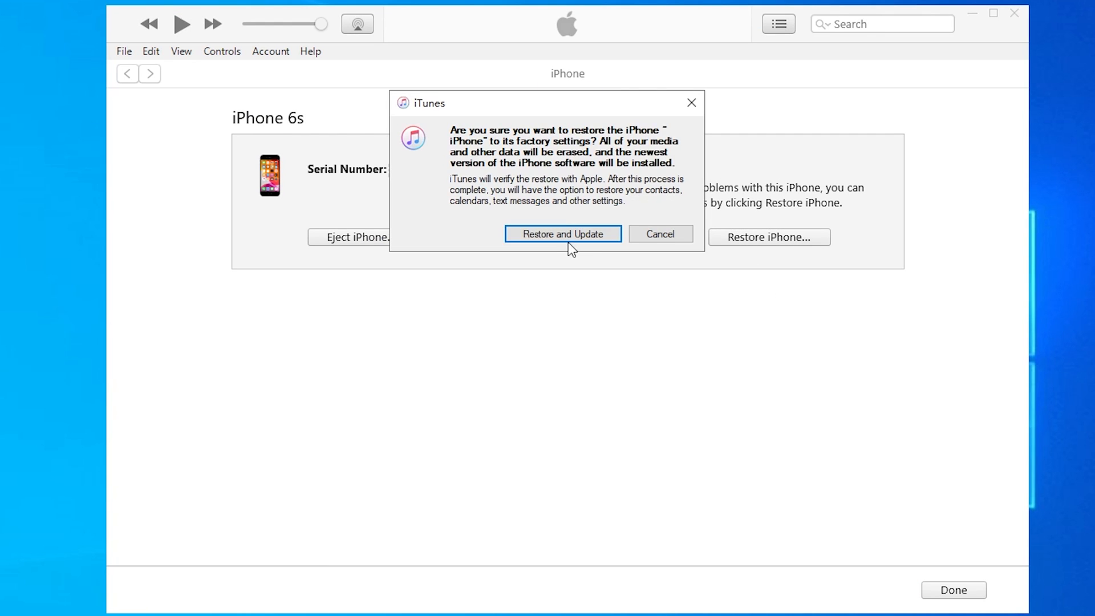
click(563, 233)
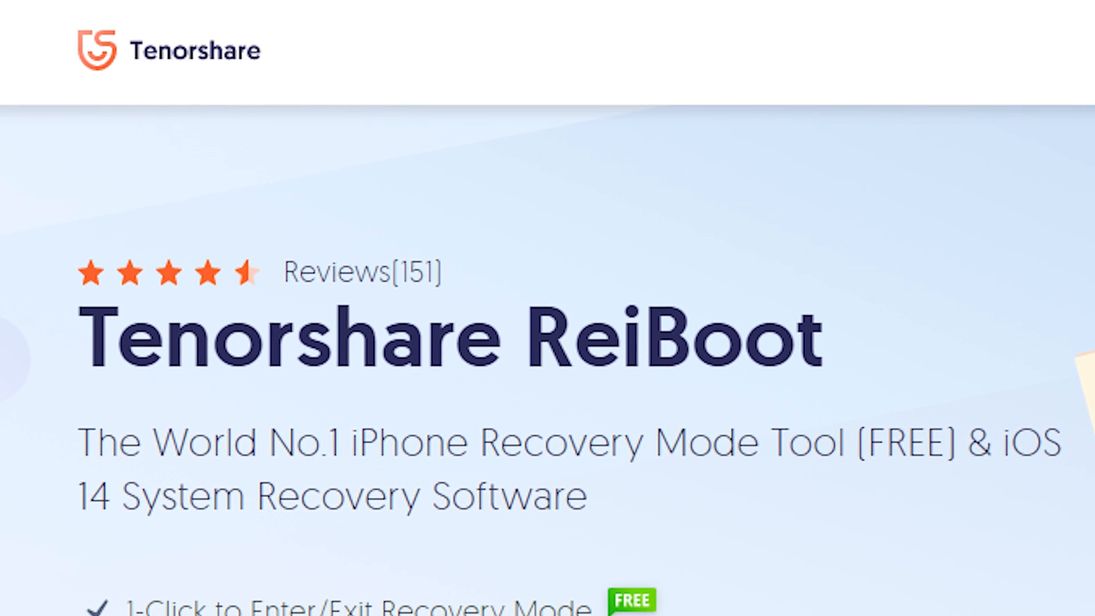
Get the free Windows download of Tenorshare ReiBoot from its product page.
scroll(down, 3)
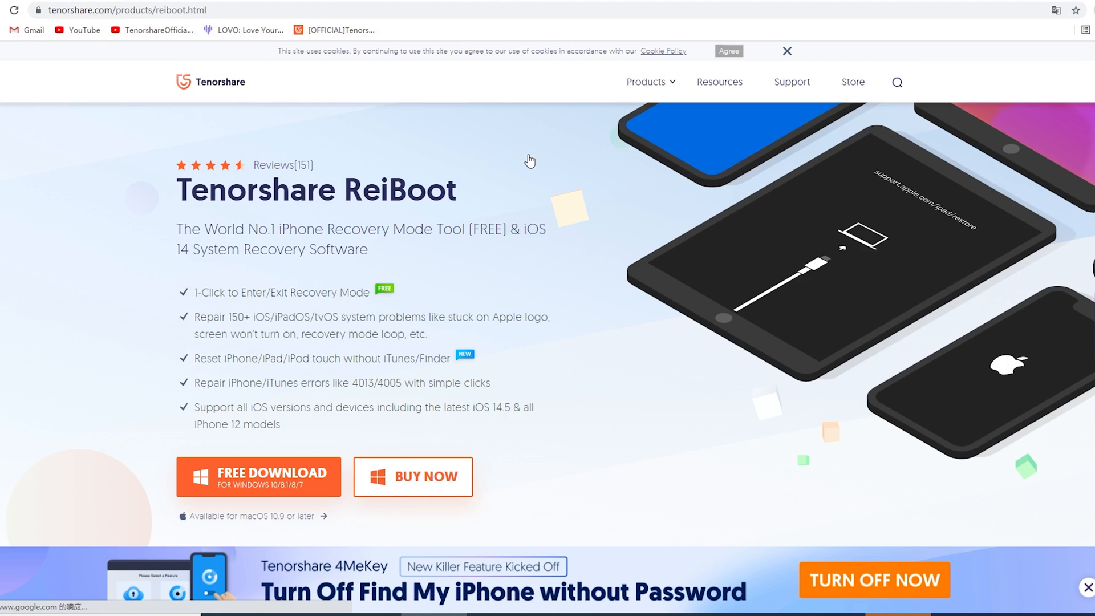
click(258, 477)
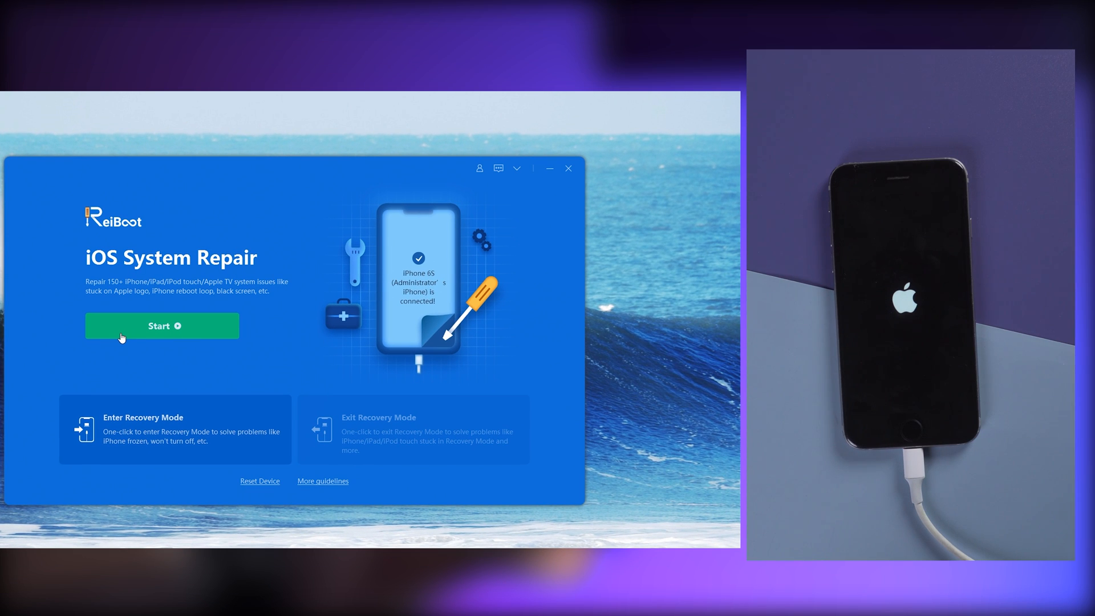
Start iOS System Repair, choose Standard Repair and download firmware 14.5.1.
click(162, 325)
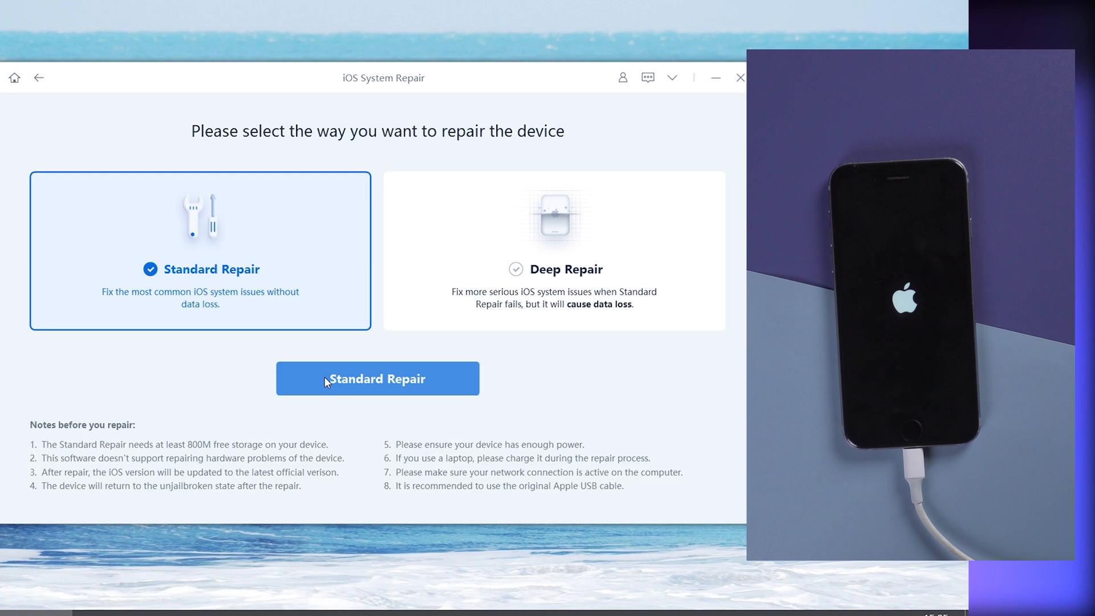
click(378, 379)
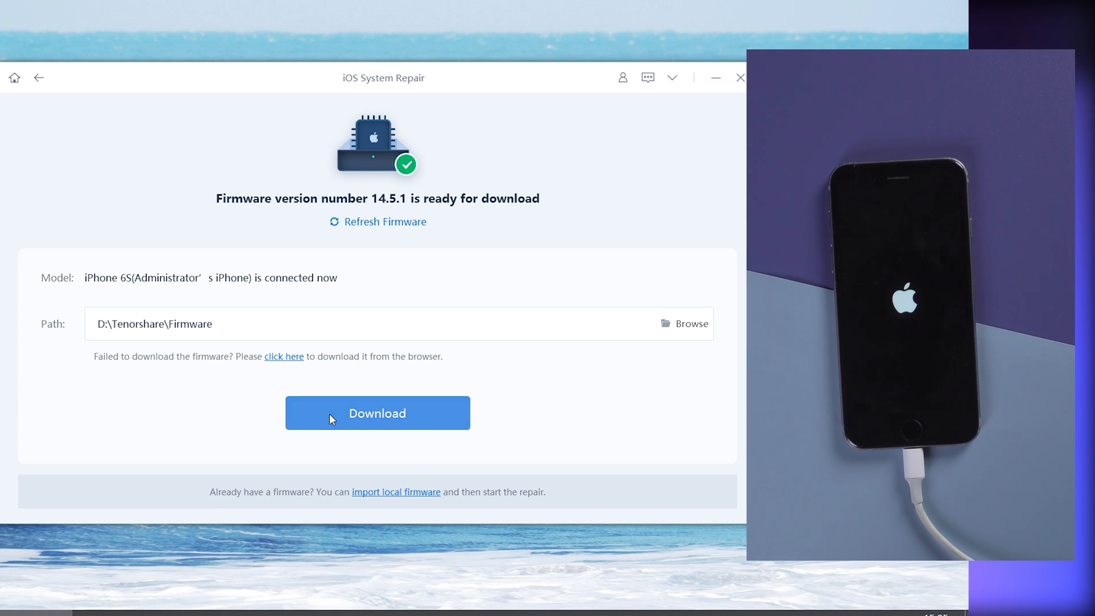
click(377, 413)
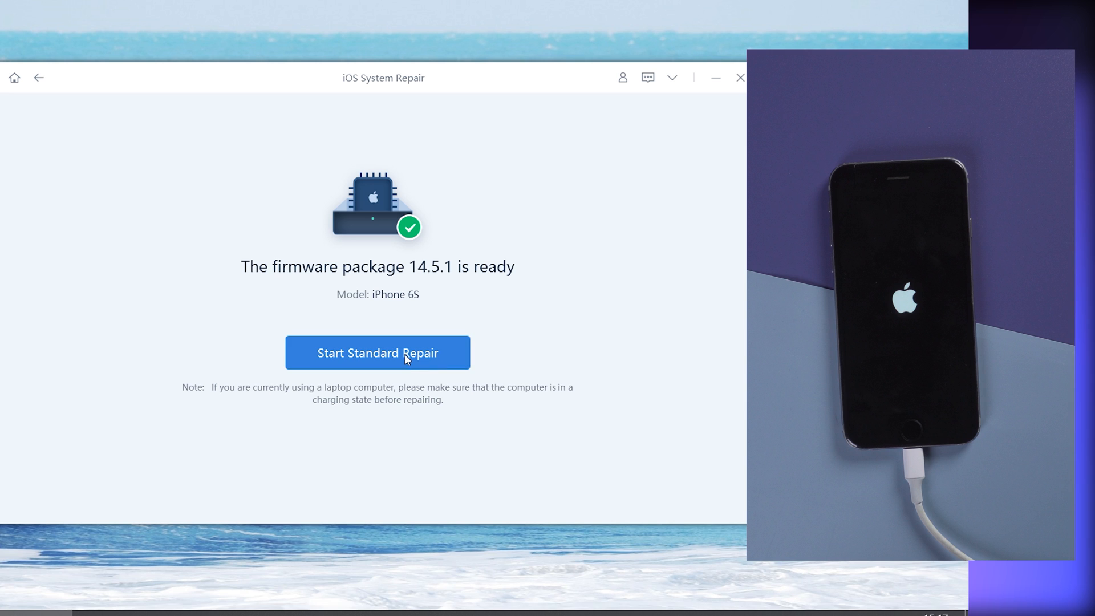
mouse_move(400, 366)
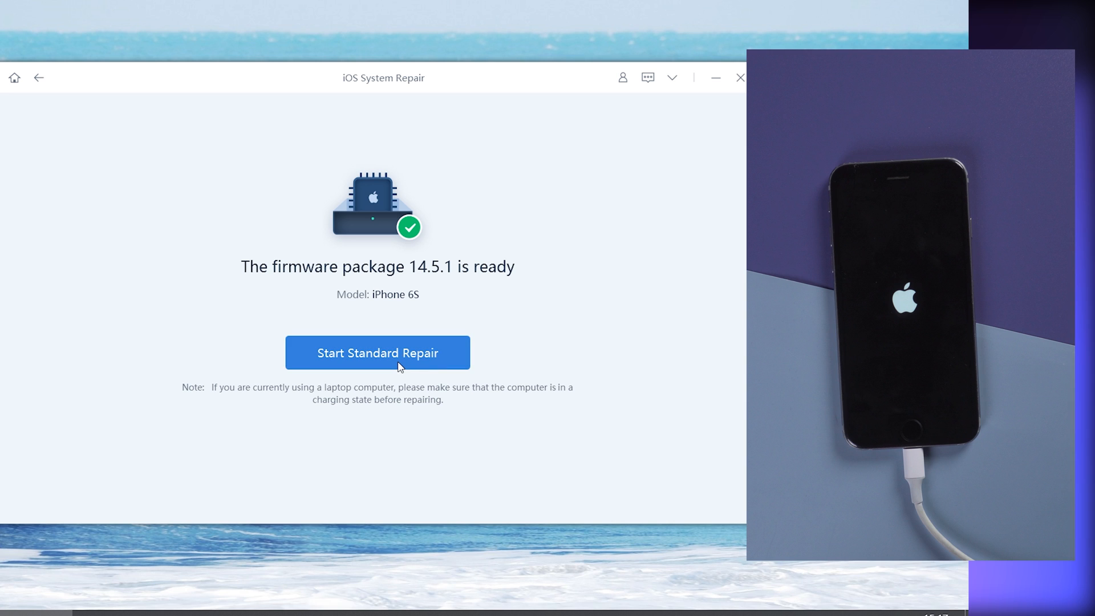
Run Standard Repair with firmware 14.5.1 and finish when it completes.
click(378, 353)
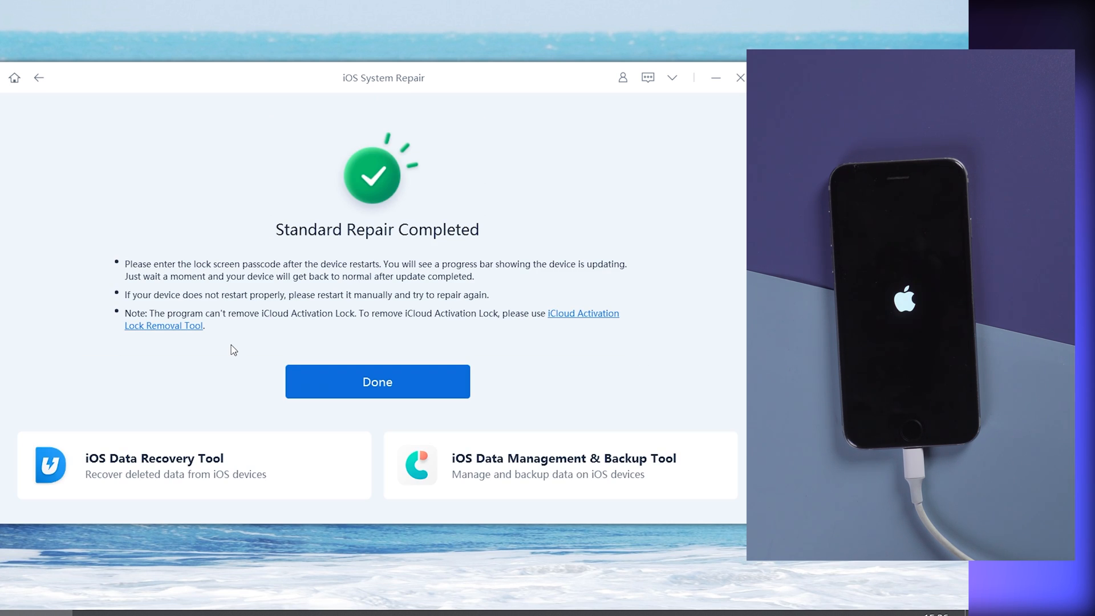
mouse_move(377, 381)
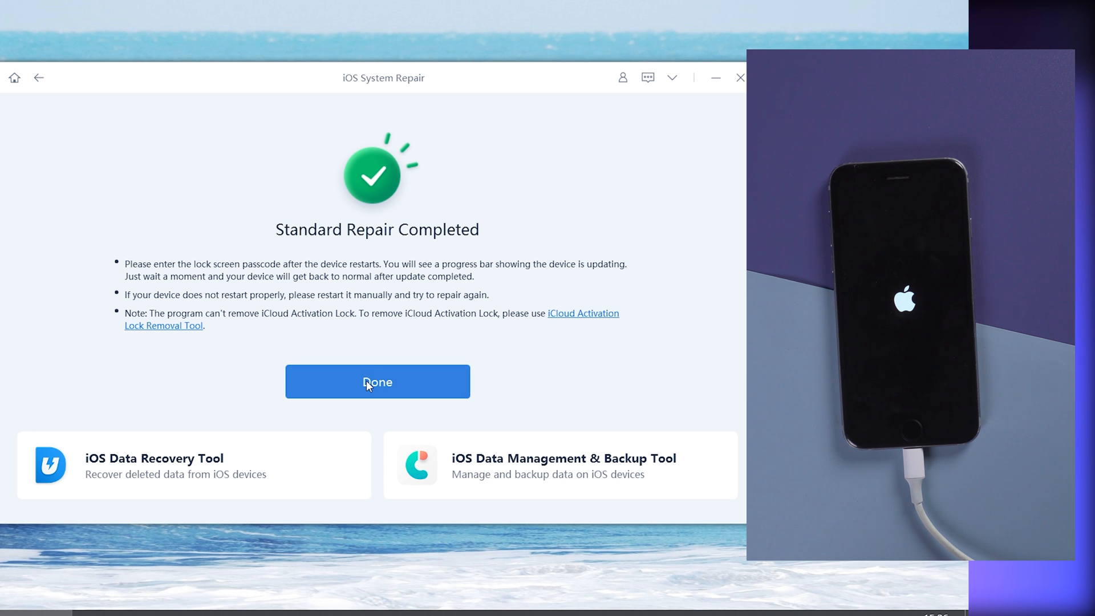
click(376, 381)
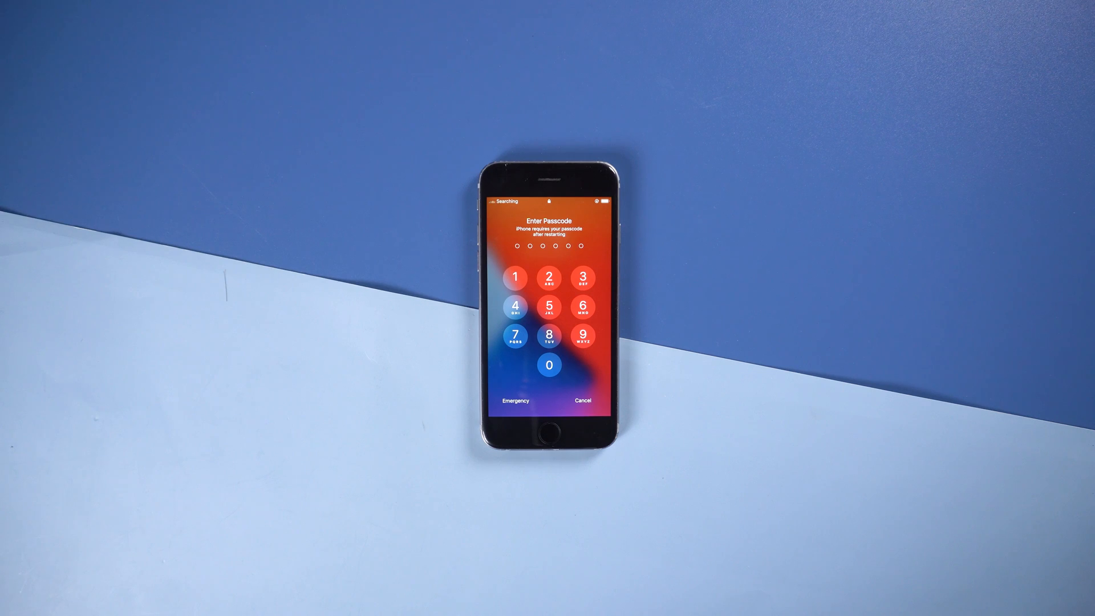
Unlock the restarted iPhone 6s with its passcode to reach the home screen.
click(515, 306)
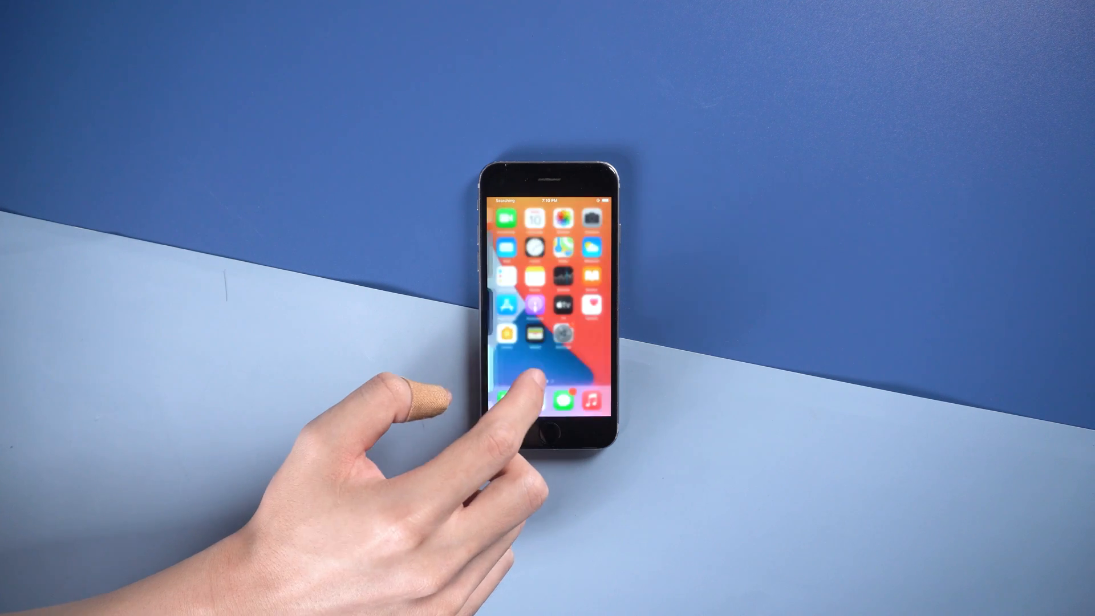
scroll(left, 3)
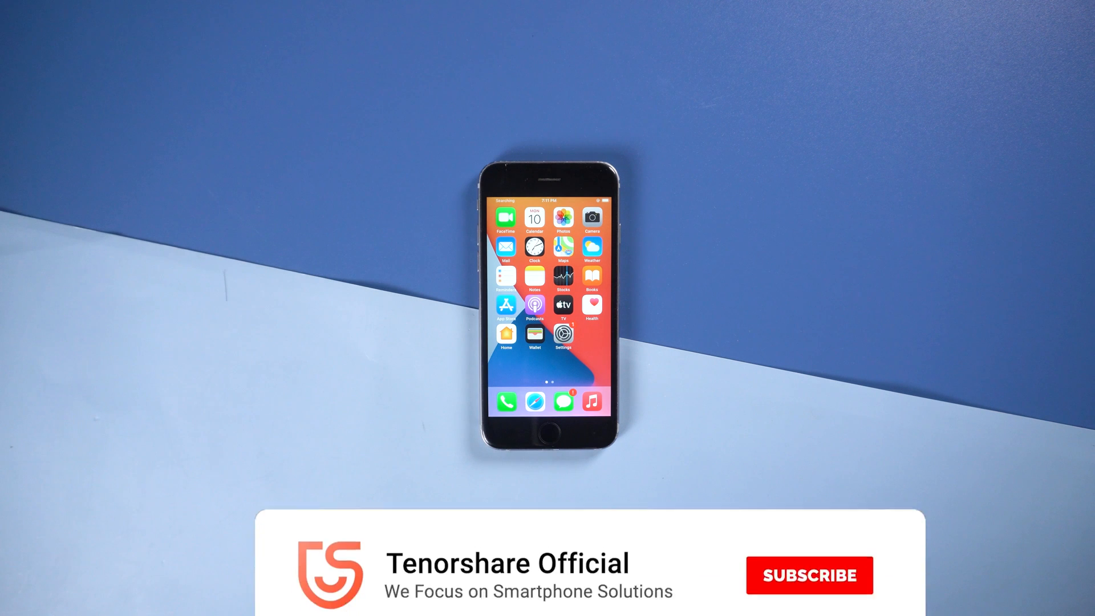
click(809, 574)
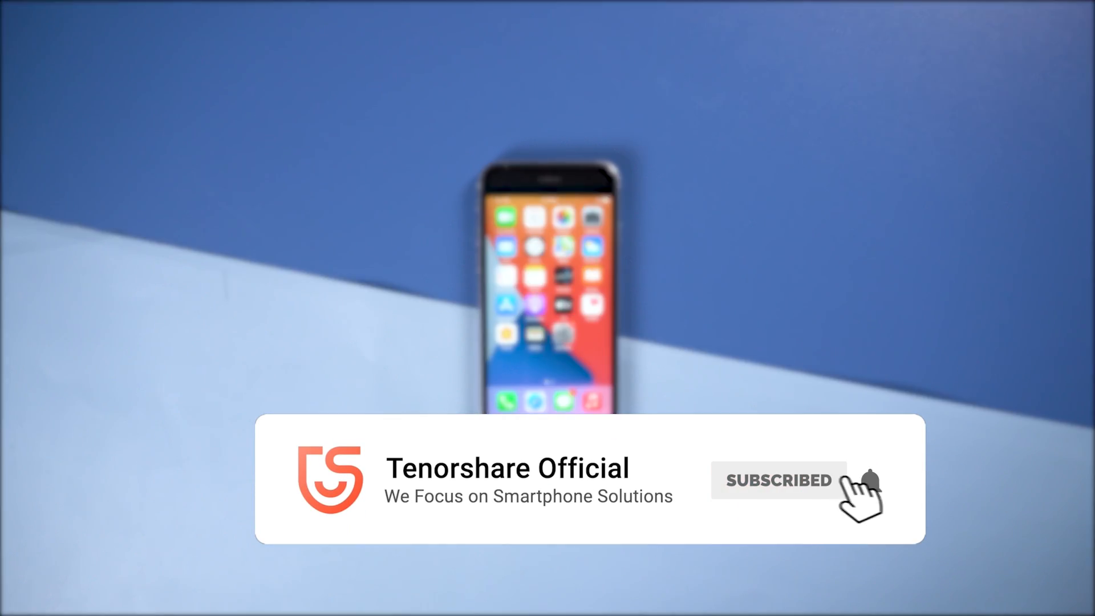